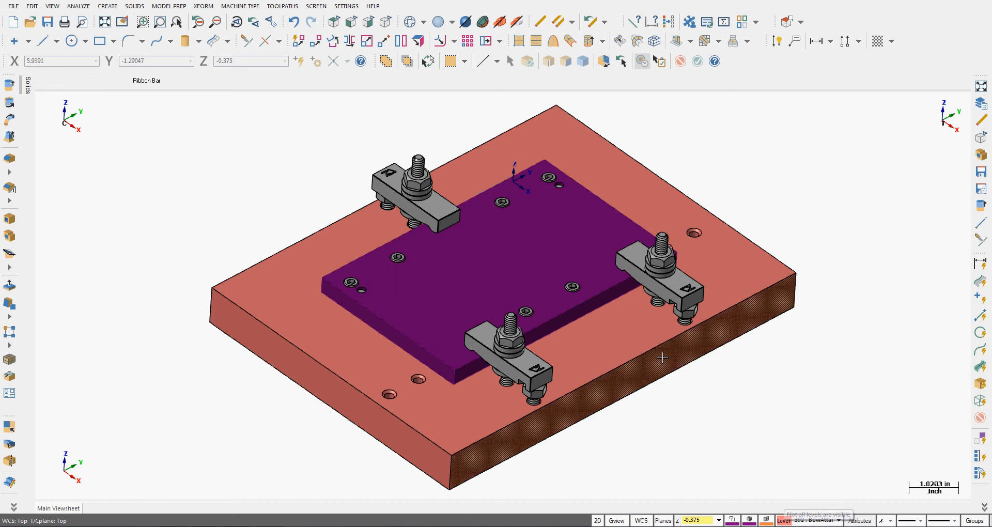
pyautogui.moveTo(642, 441)
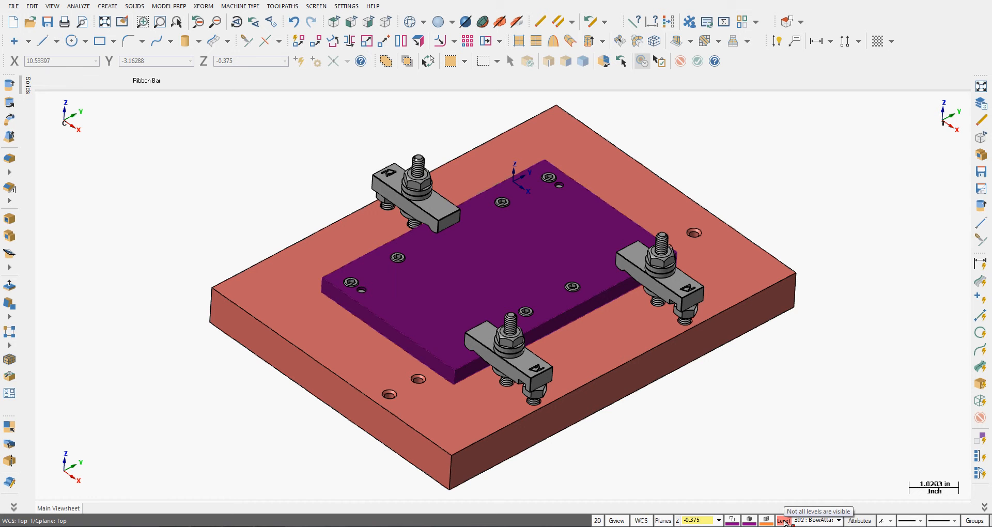
# Show the Level Manager with levels sorted by number, highest first (1007 Extra Clamps on top).
pyautogui.click(784, 520)
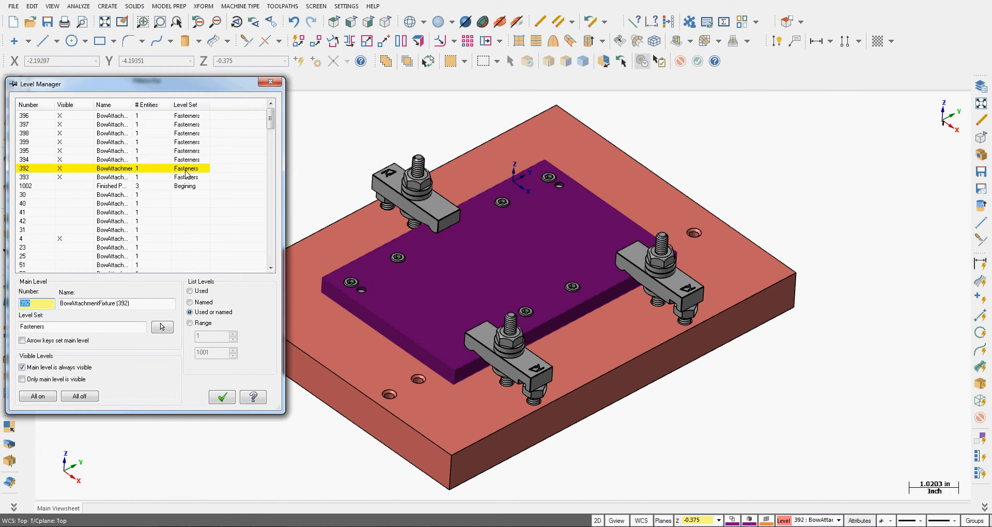
pyautogui.moveTo(163, 123)
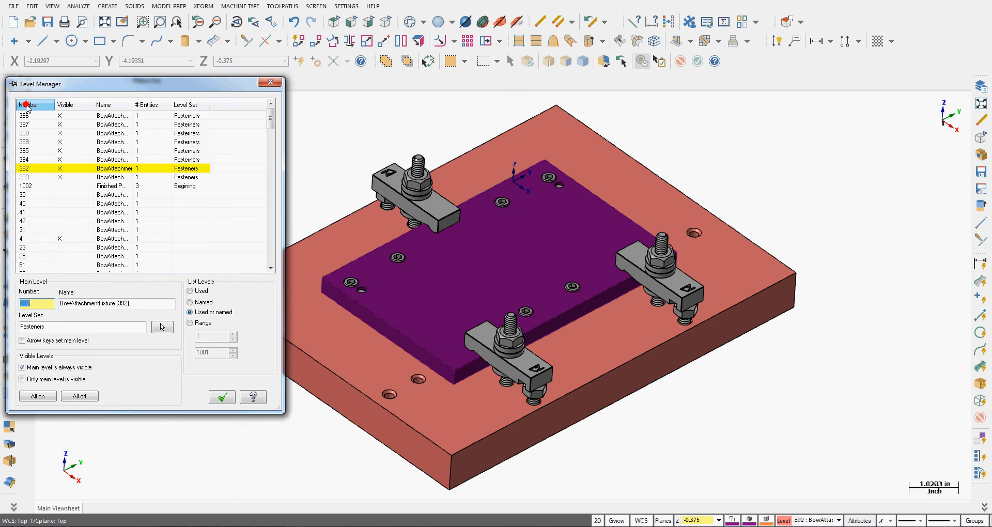
pyautogui.click(28, 105)
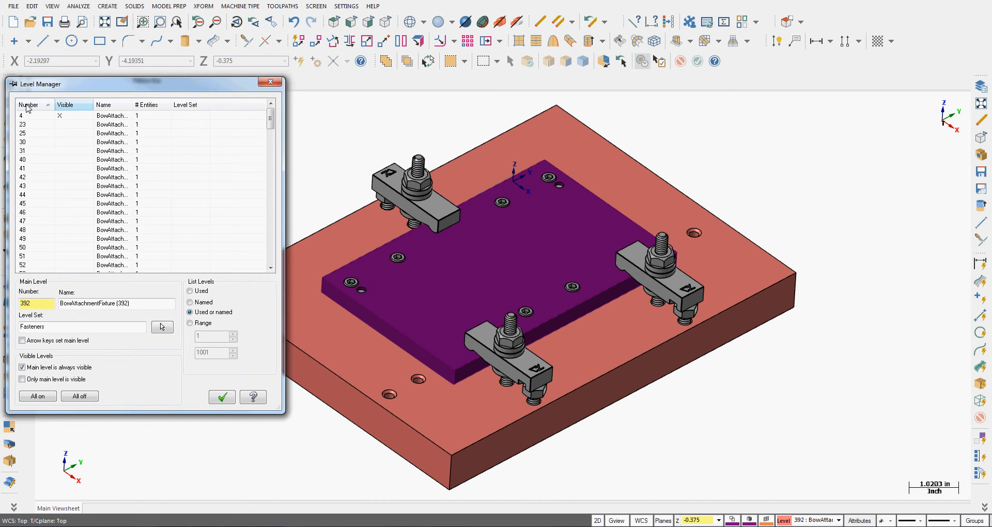
pyautogui.click(185, 104)
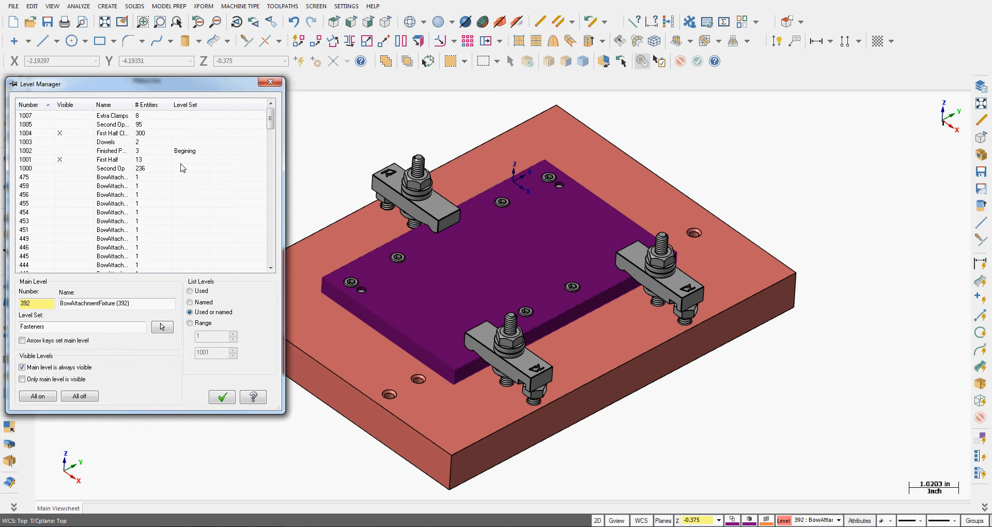
# Give level 4 the Plate level set and sort the list by level set.
pyautogui.click(28, 106)
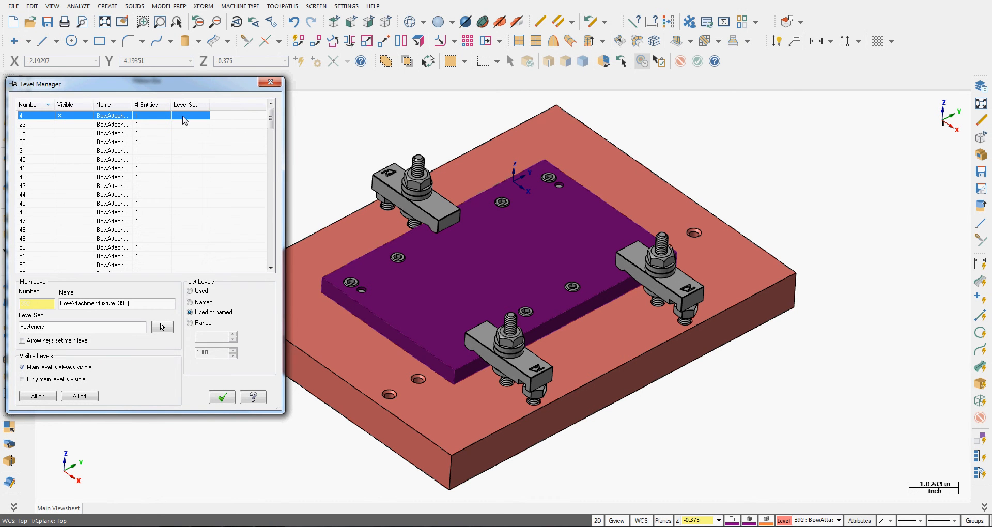
pyautogui.moveTo(197, 122)
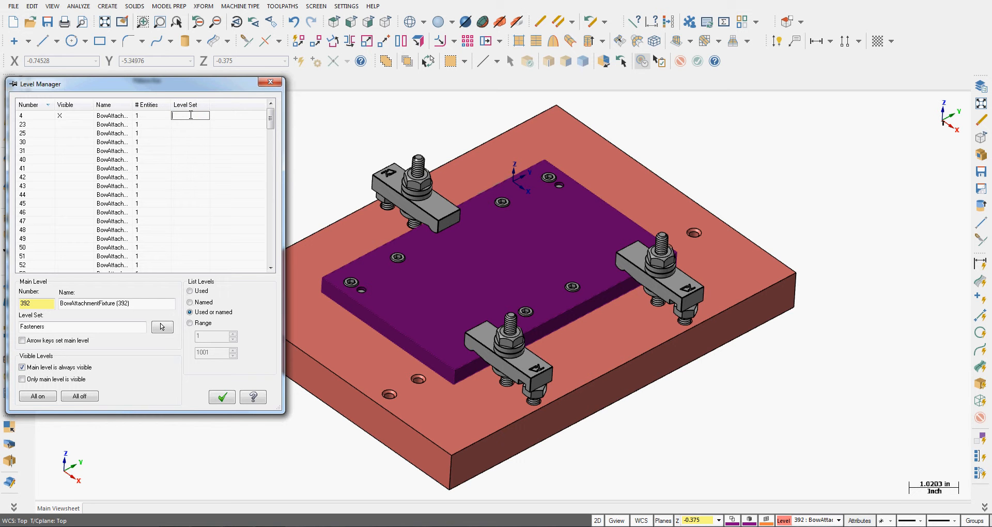
pyautogui.write('A')
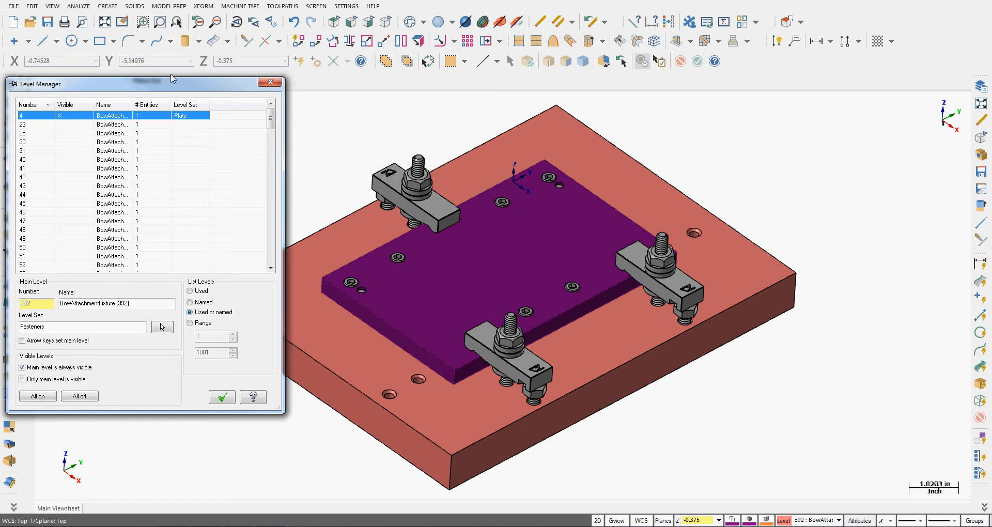
pyautogui.click(185, 104)
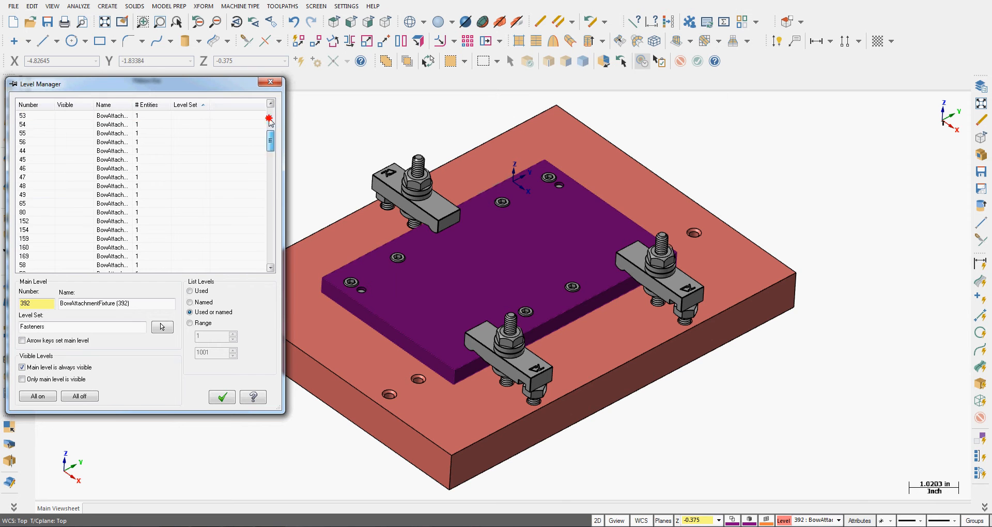
pyautogui.scroll(-3)
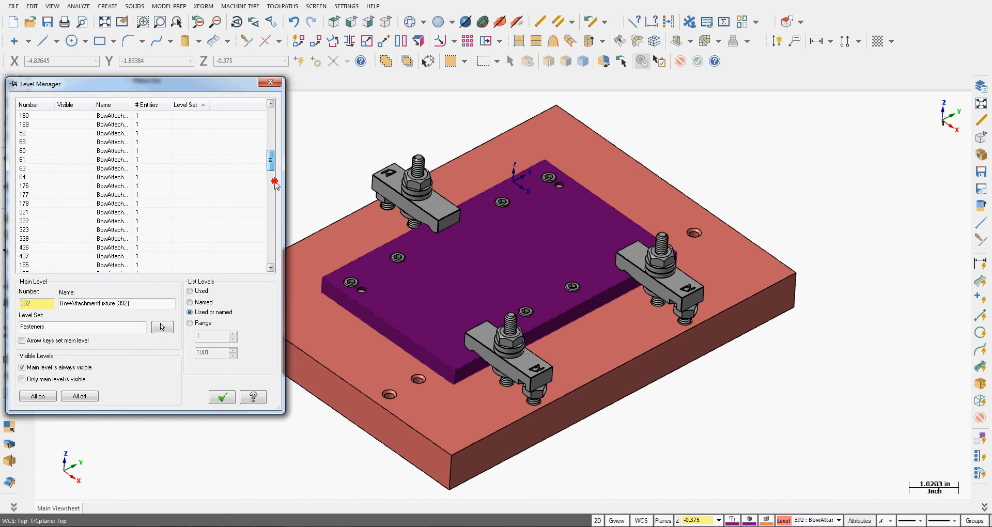
pyautogui.click(187, 104)
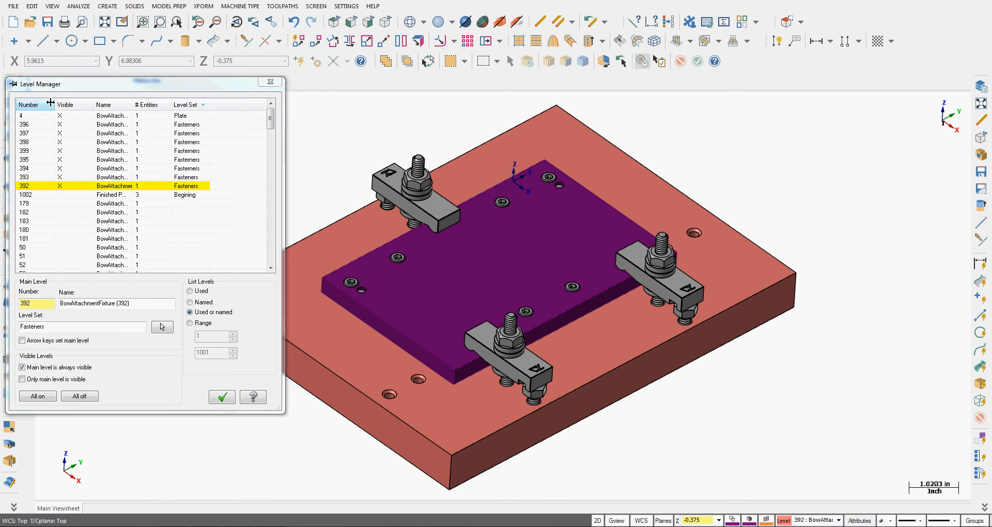
# Sort by number and assign levels 1000 and 1005 Second Op to a new Second level set.
pyautogui.click(28, 104)
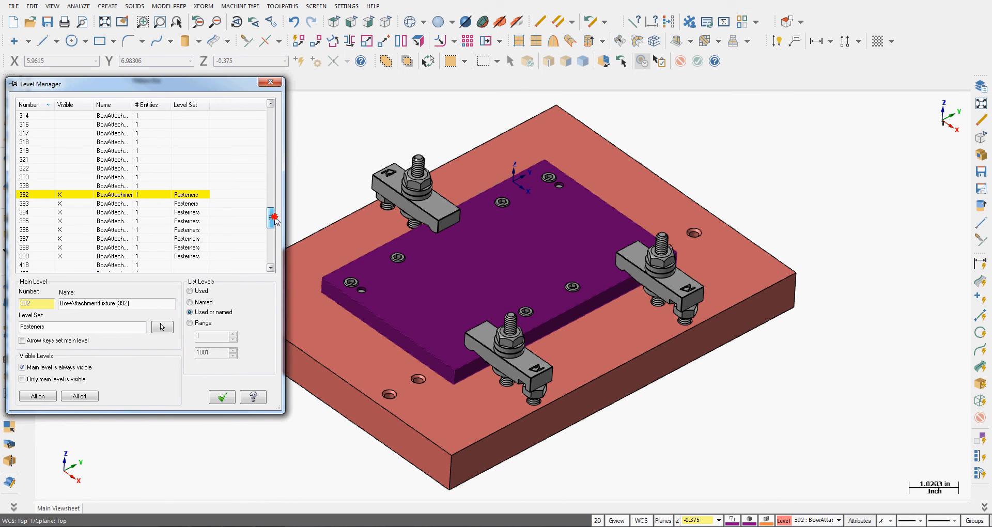
pyautogui.scroll(-3)
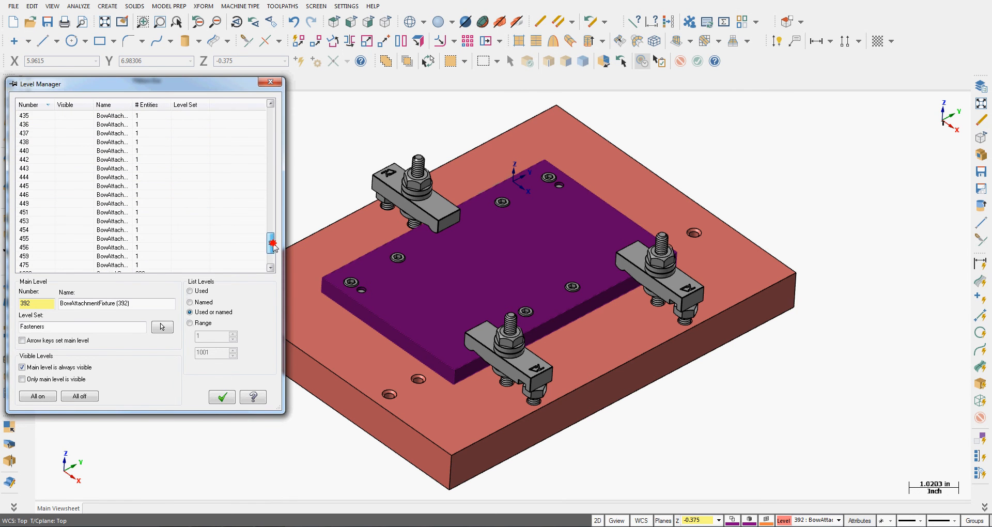
pyautogui.scroll(-3)
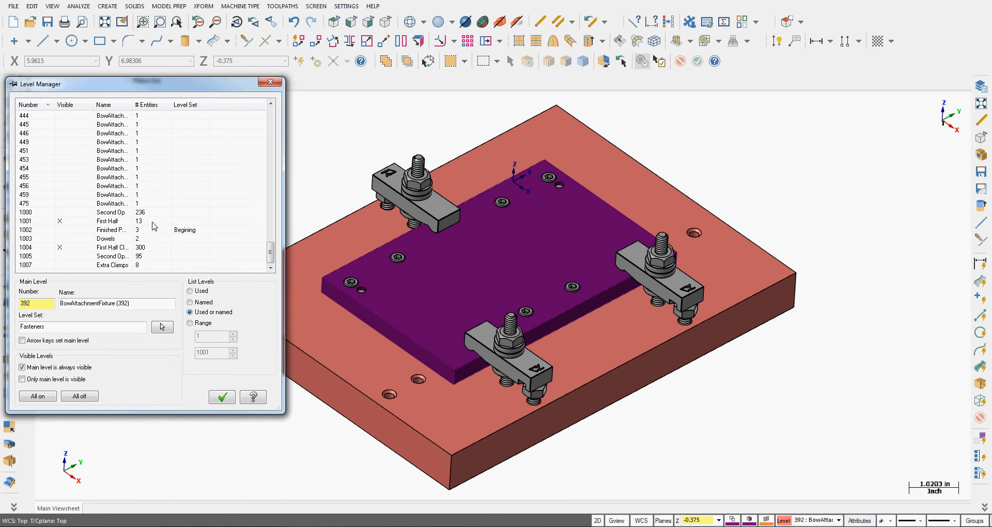
pyautogui.moveTo(29, 216)
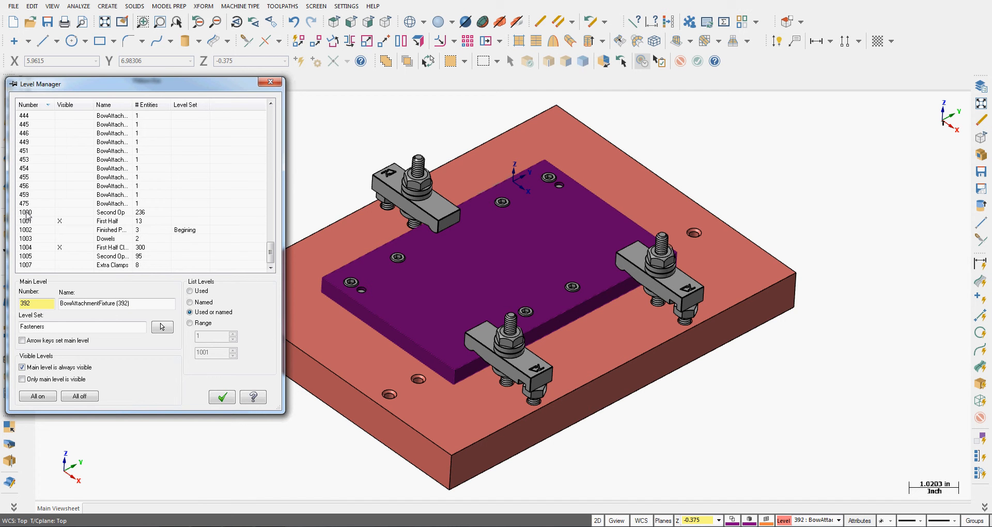
pyautogui.moveTo(185, 217)
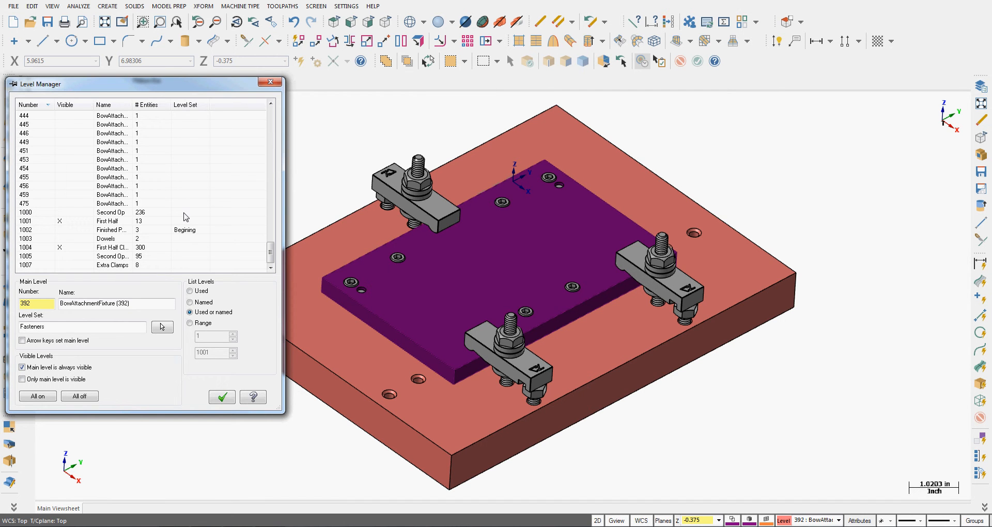
pyautogui.click(189, 211)
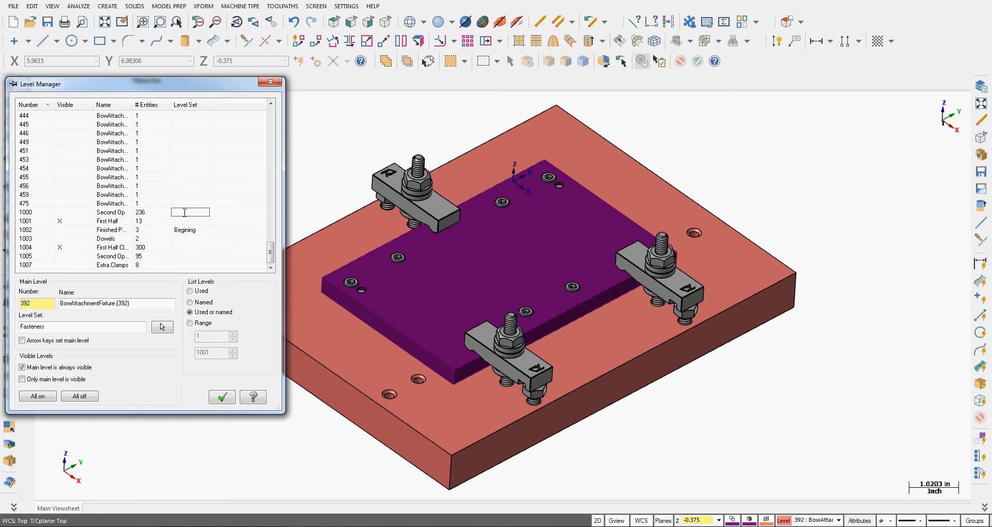
pyautogui.write('Second')
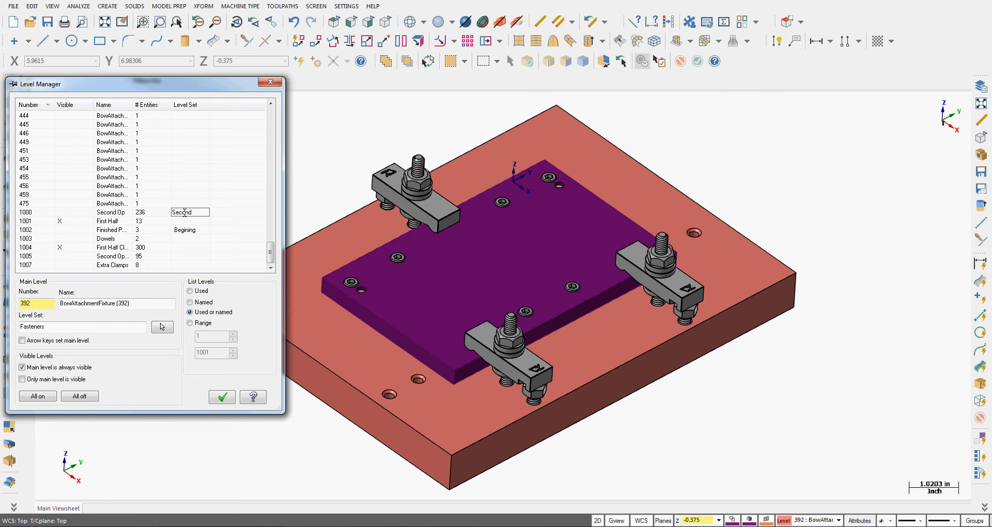
pyautogui.doubleClick(182, 212)
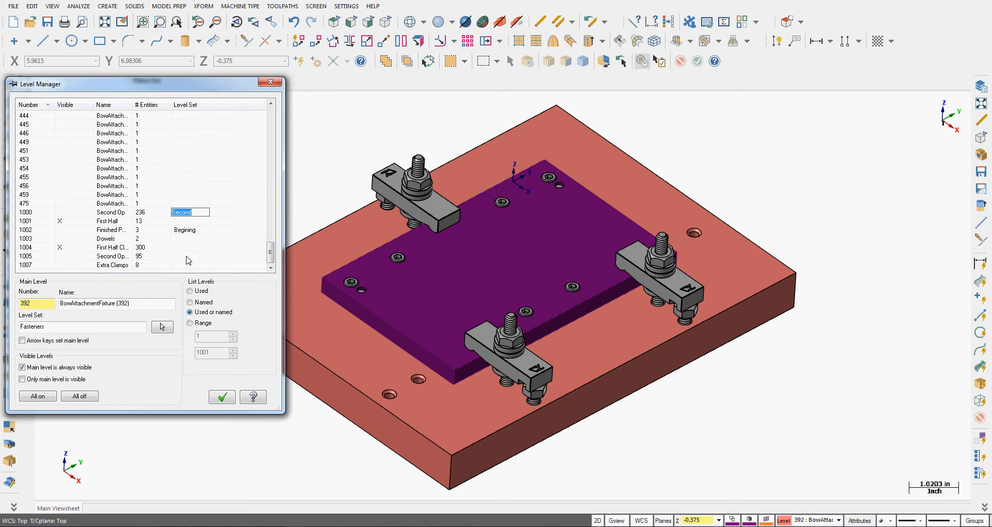
pyautogui.click(191, 256)
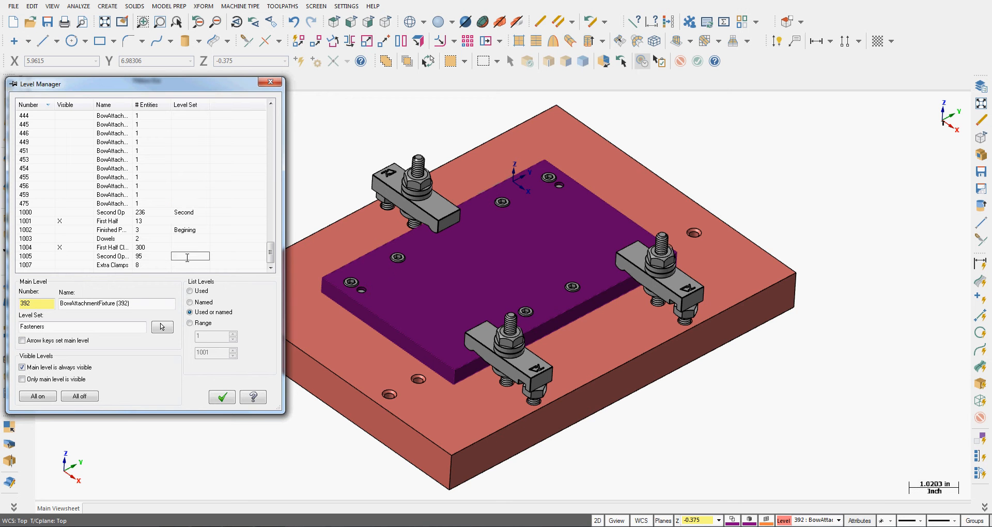
pyautogui.click(107, 256)
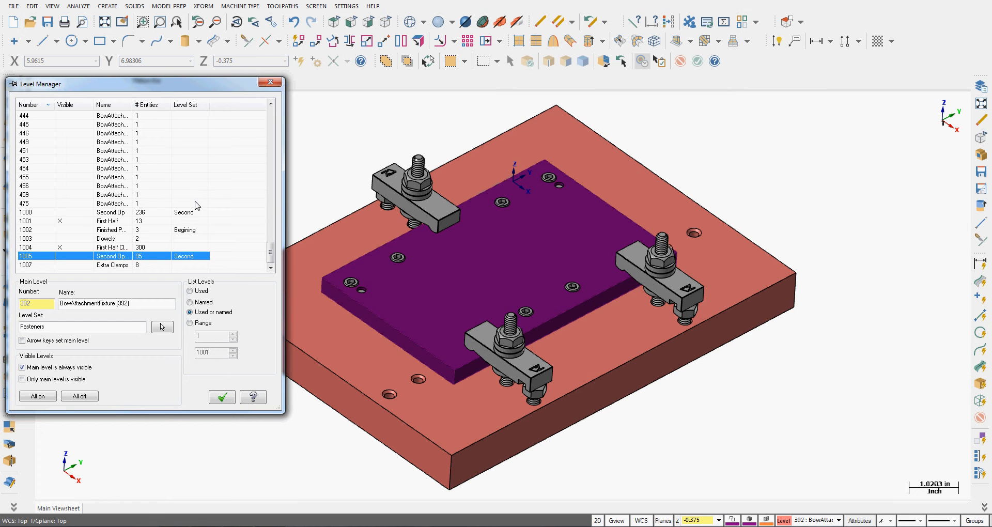
pyautogui.moveTo(188, 236)
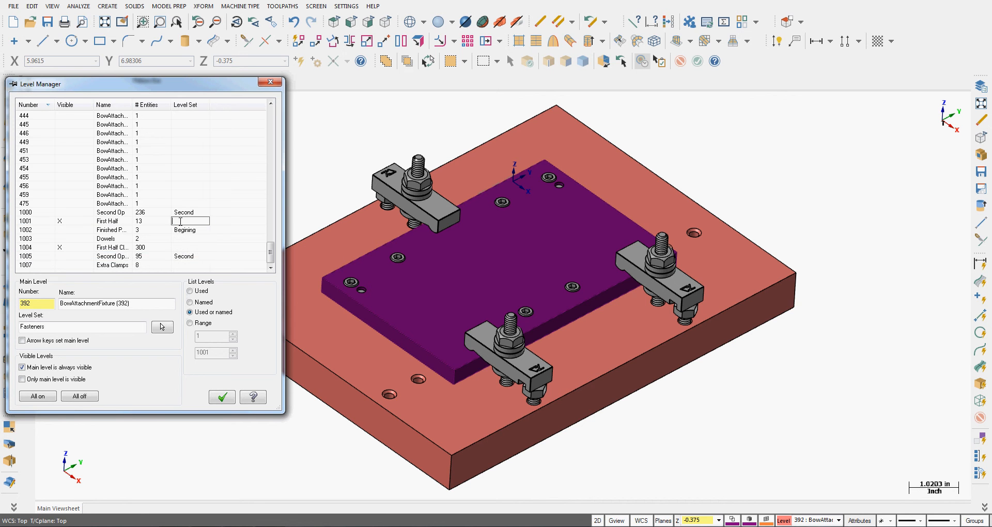
# Assign levels 1001 and 1004 First Hall to a First level set, then sort by level set.
pyautogui.write('Fir')
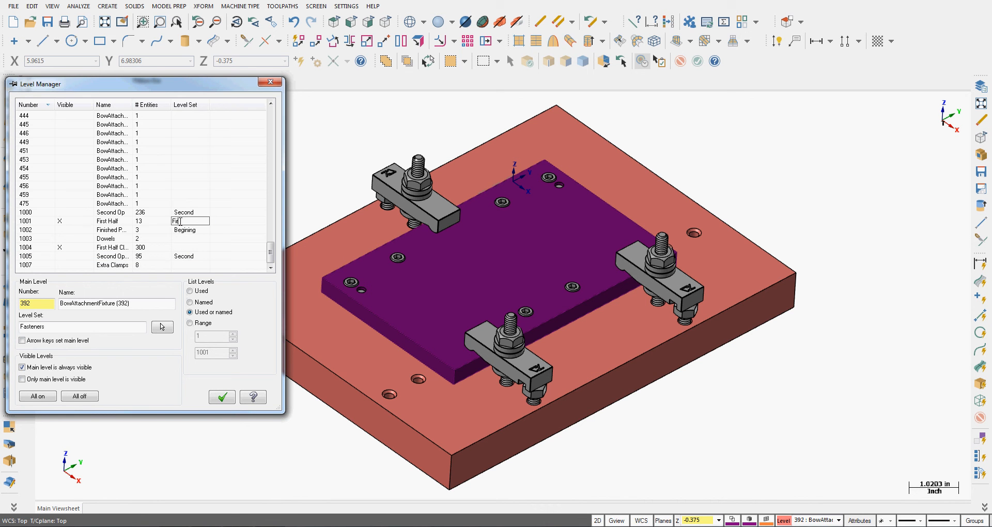
pyautogui.click(108, 221)
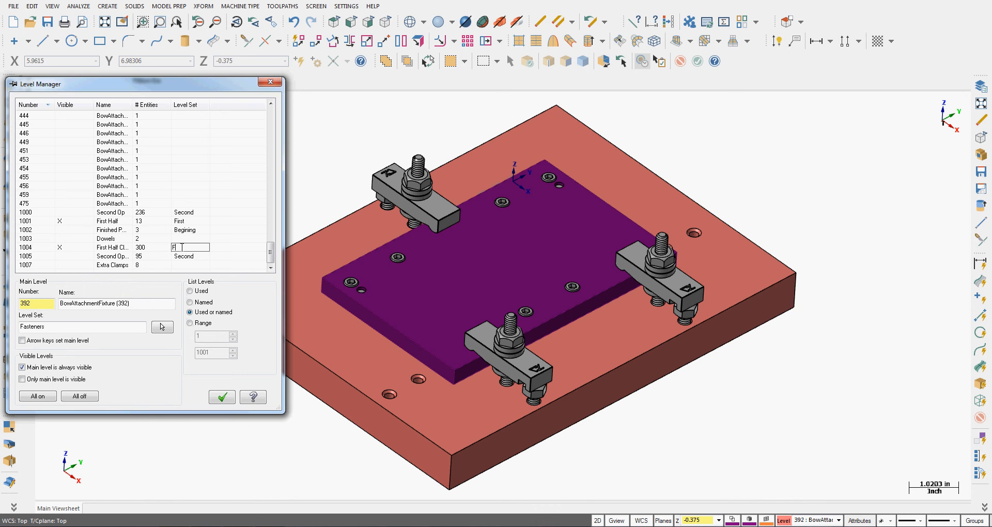
pyautogui.click(112, 247)
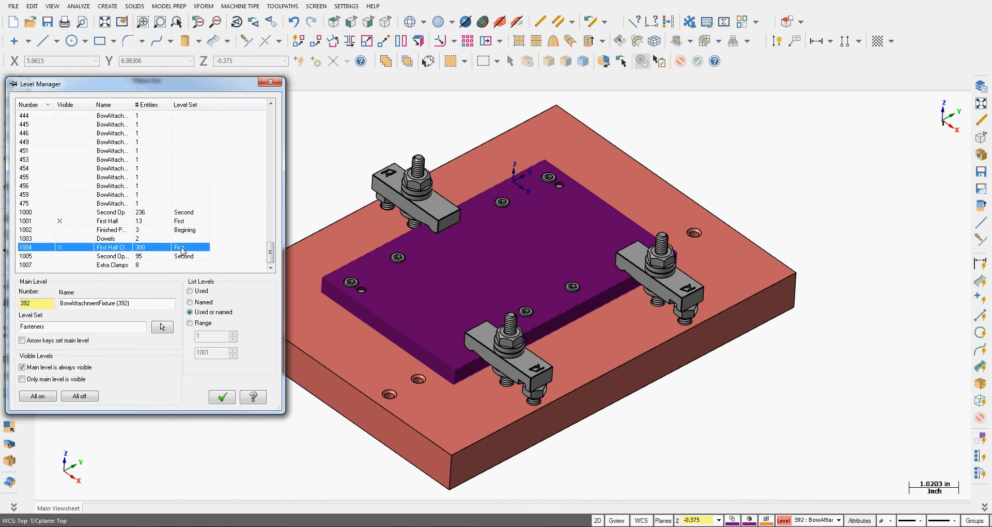
pyautogui.click(185, 104)
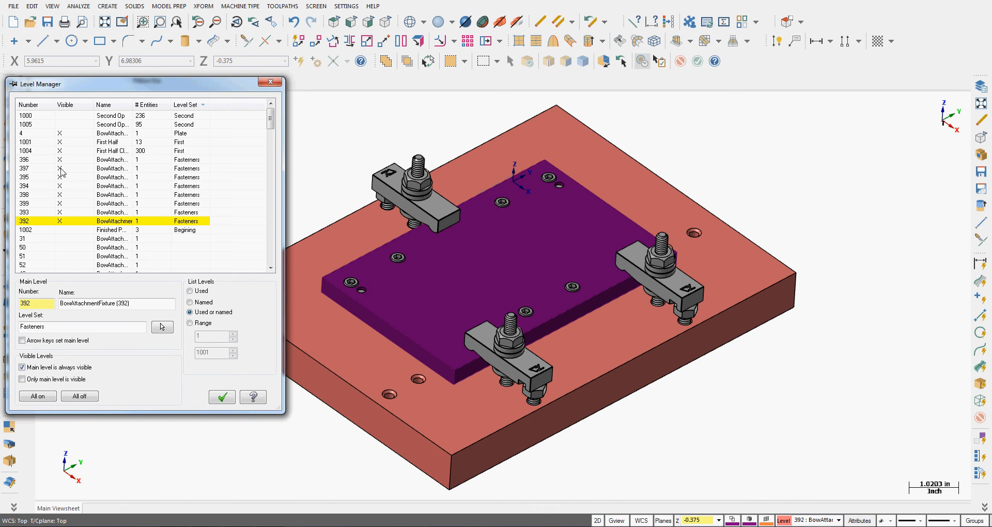
pyautogui.moveTo(100, 187)
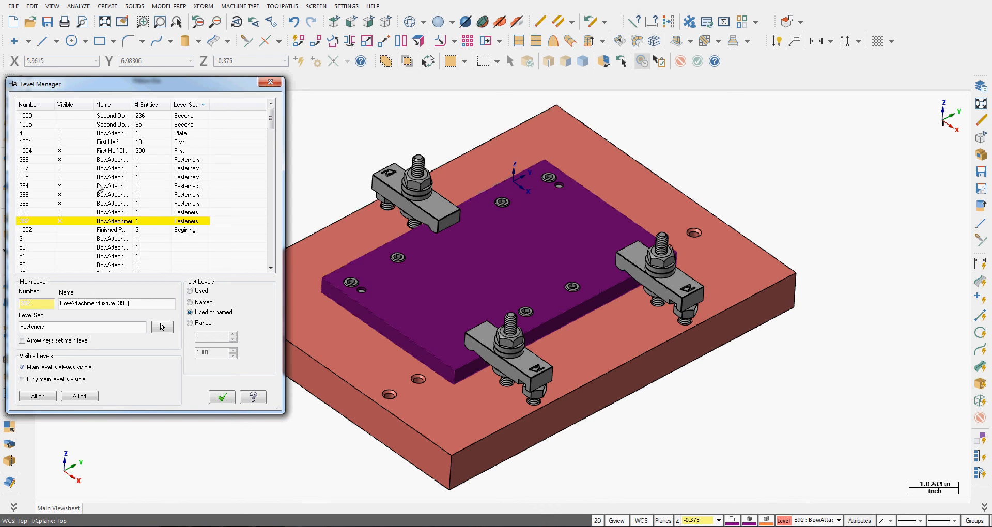
pyautogui.moveTo(157, 358)
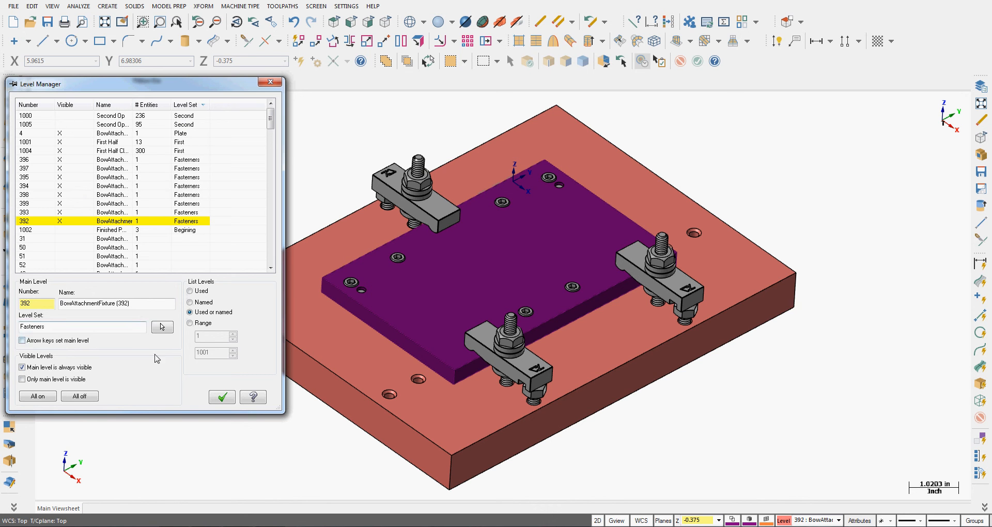